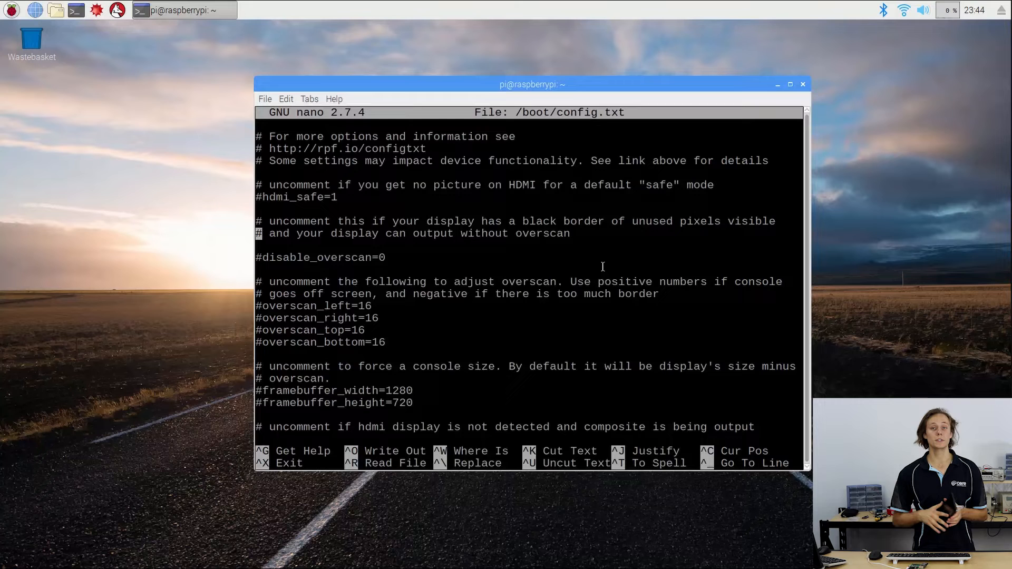
Step: Reboot the Raspberry Pi with sudo reboot to apply the display change
{"action": "type", "text": "sudo reboot"}
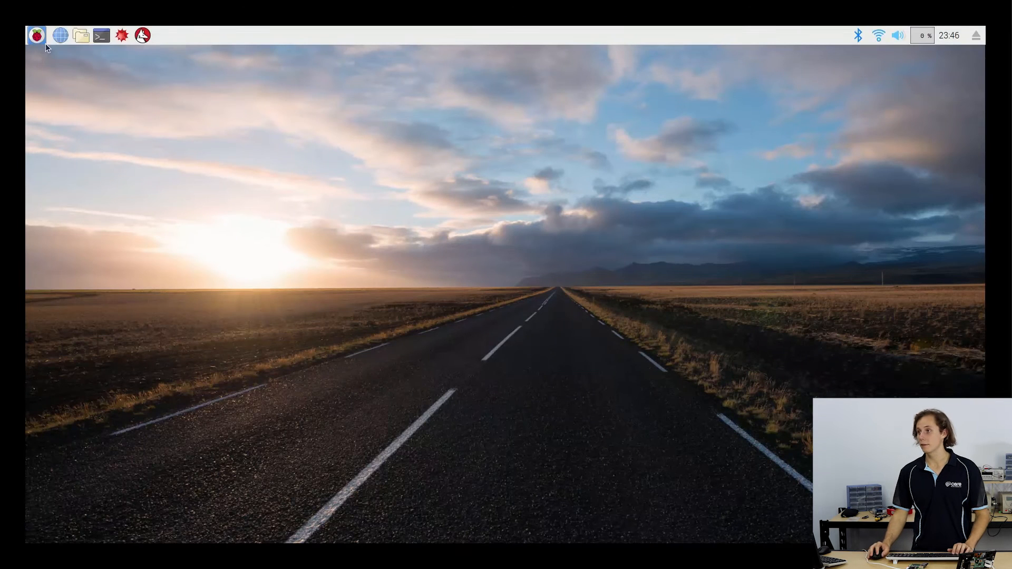
Step: Launch a new LXTerminal window from the taskbar terminal icon
{"action": "left_click", "coordinate": [364, 206]}
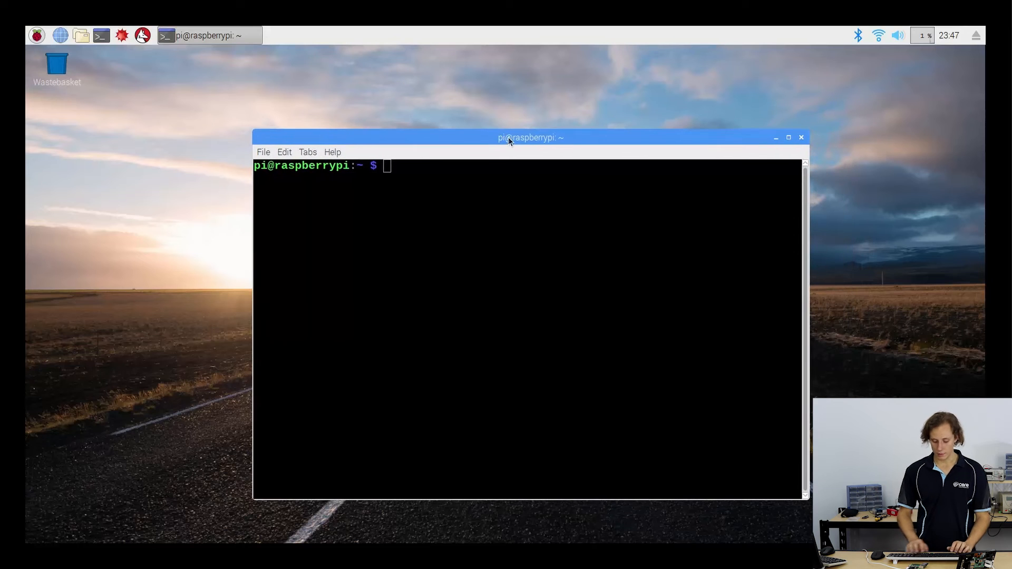
Step: Open /boot/config.txt in nano with sudo to edit disable_overscan
{"action": "type", "text": "sudo nano /boot/config.txt"}
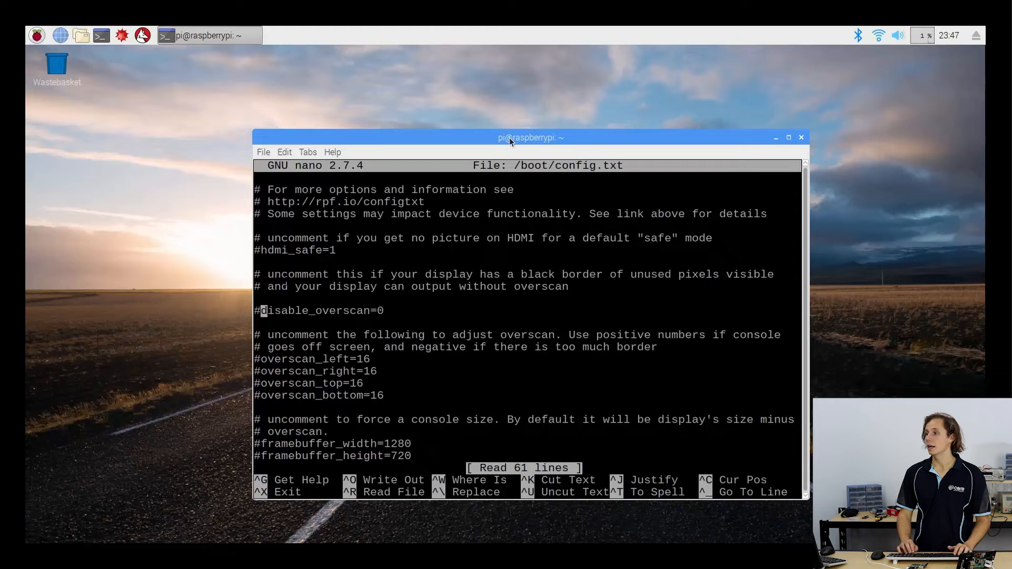